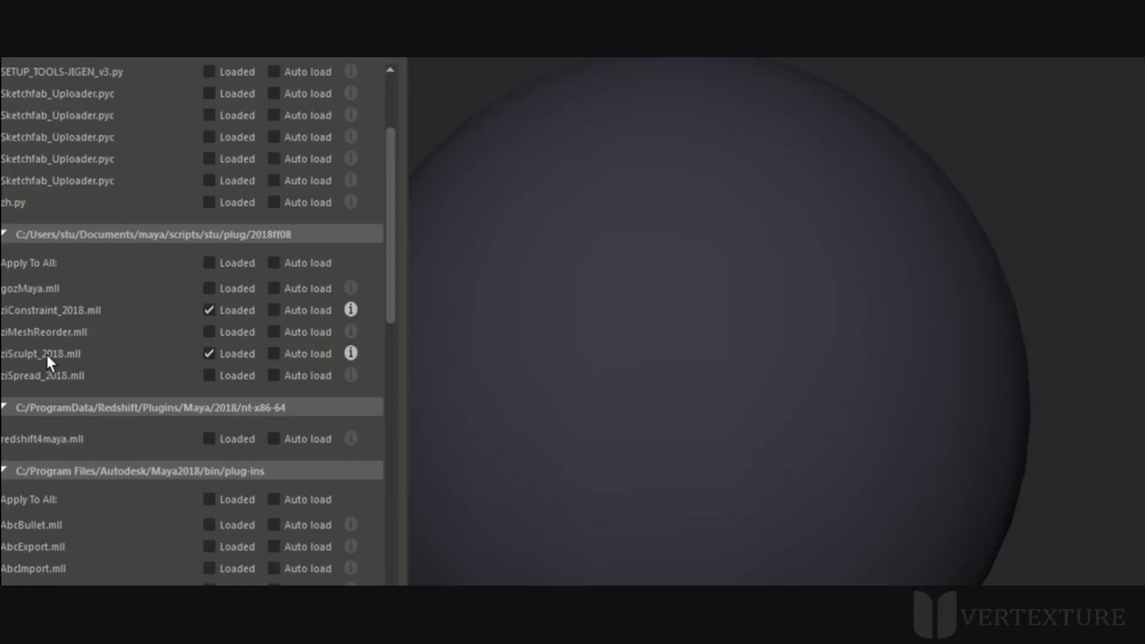
mouse_move(52, 348)
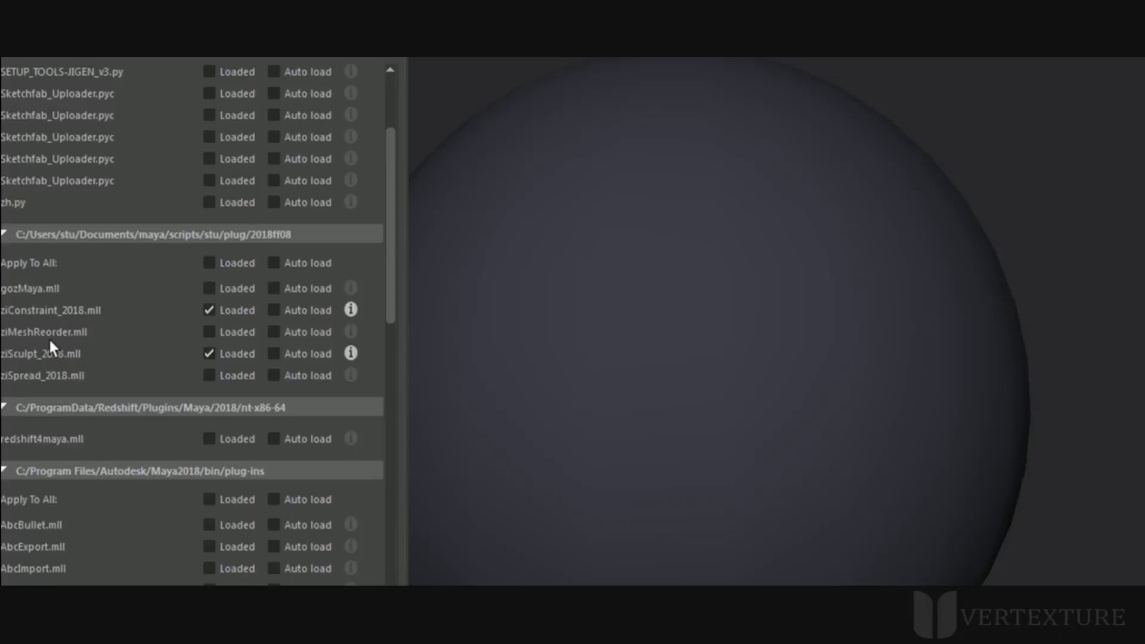
mouse_move(67, 365)
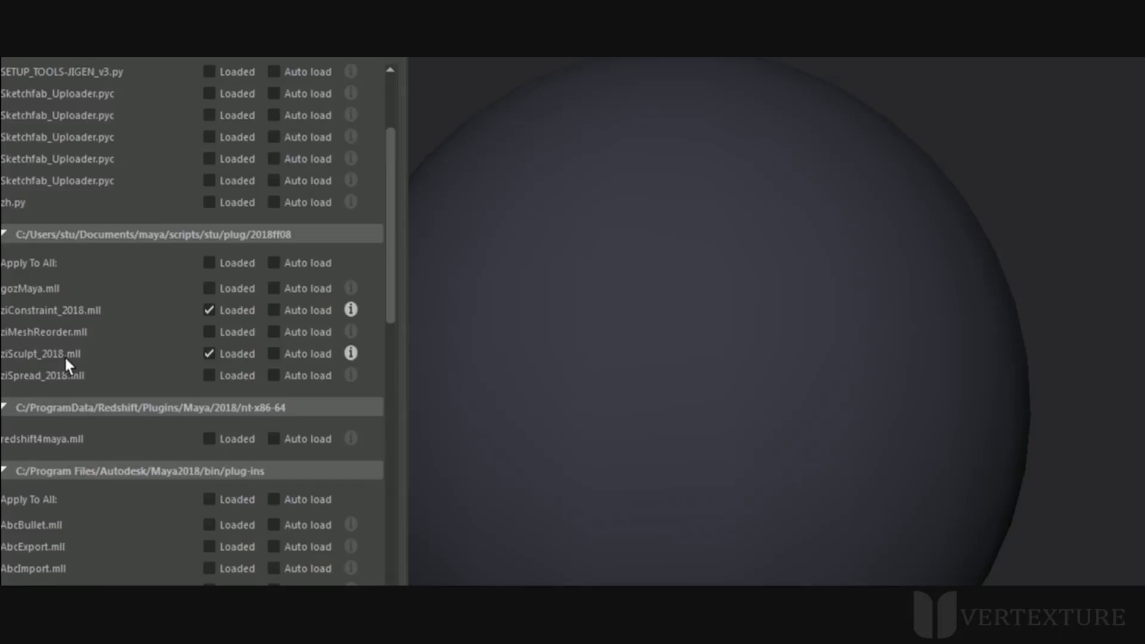
mouse_move(65, 351)
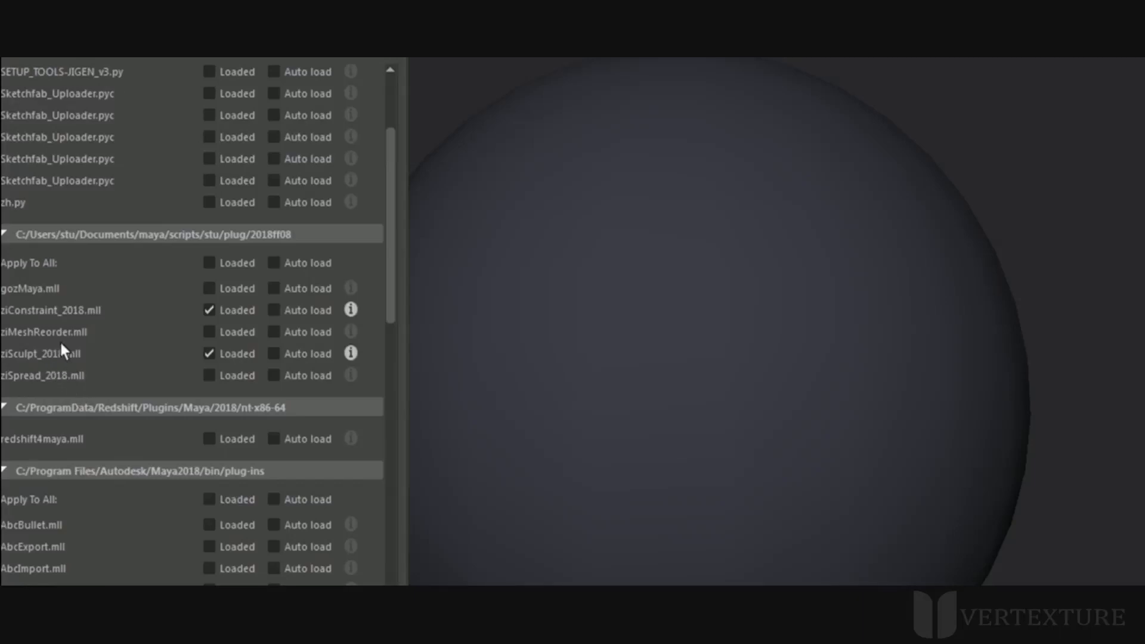
mouse_move(165, 242)
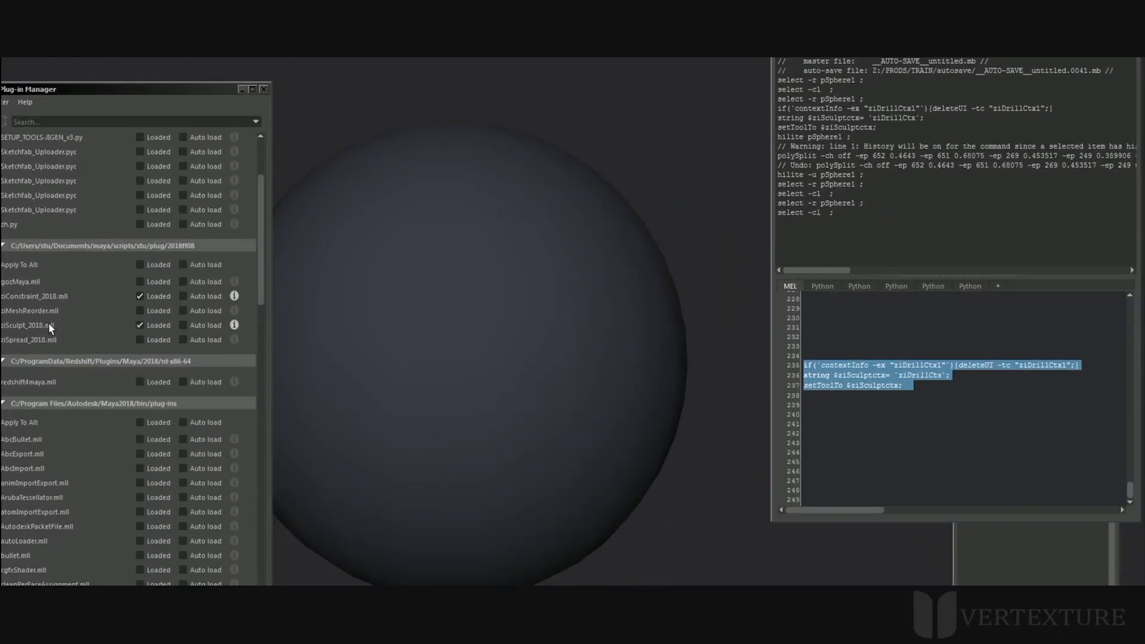
mouse_move(61, 337)
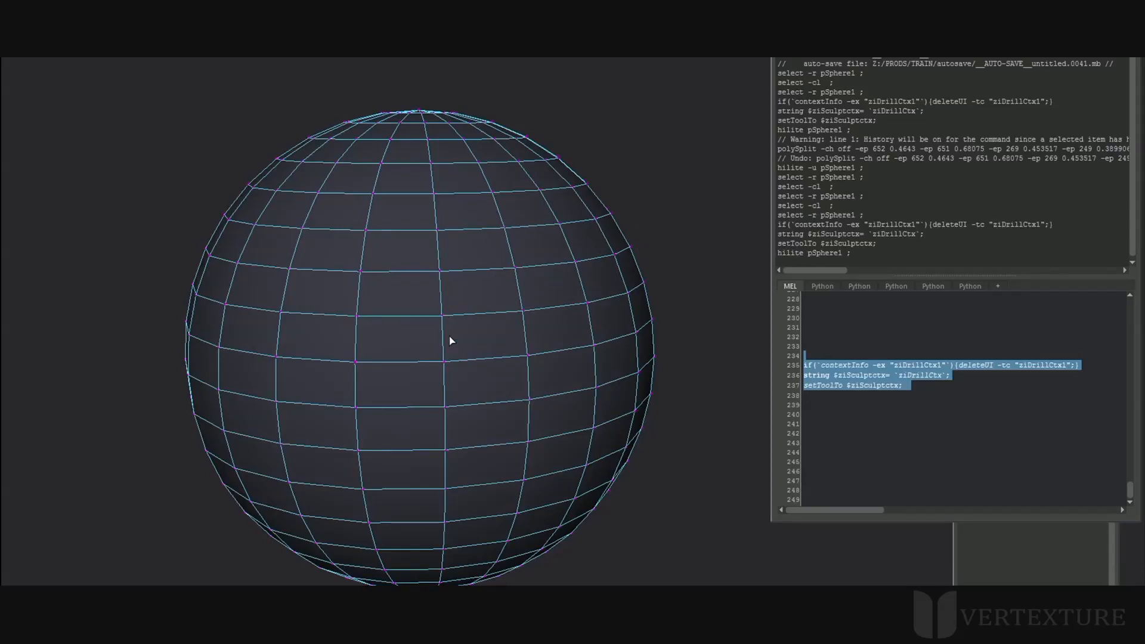
mouse_move(509, 317)
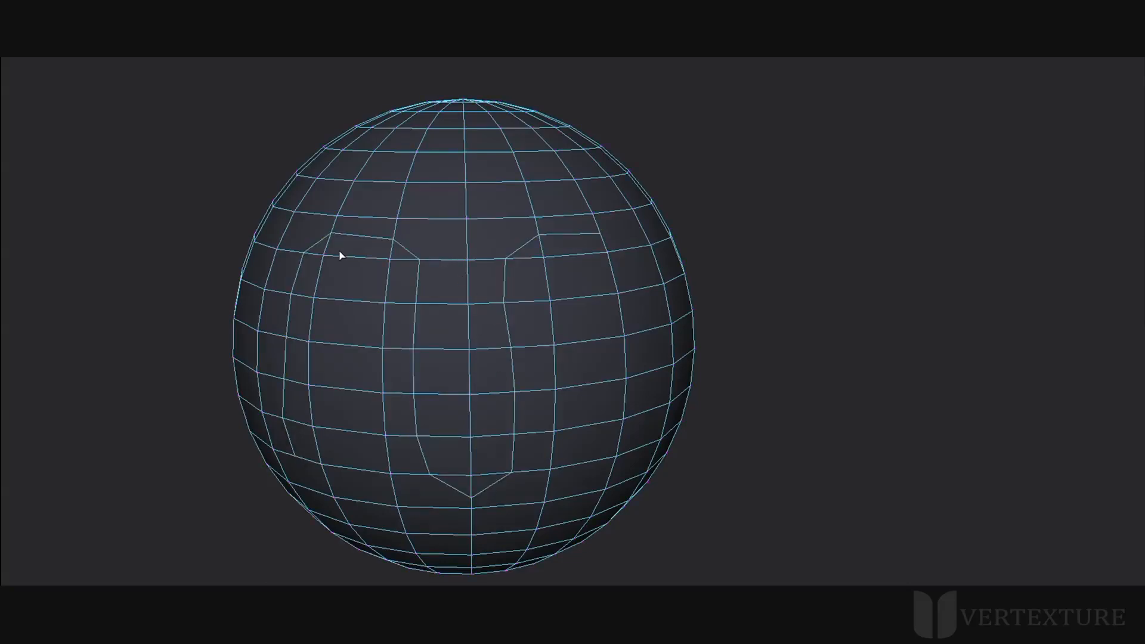
mouse_move(564, 329)
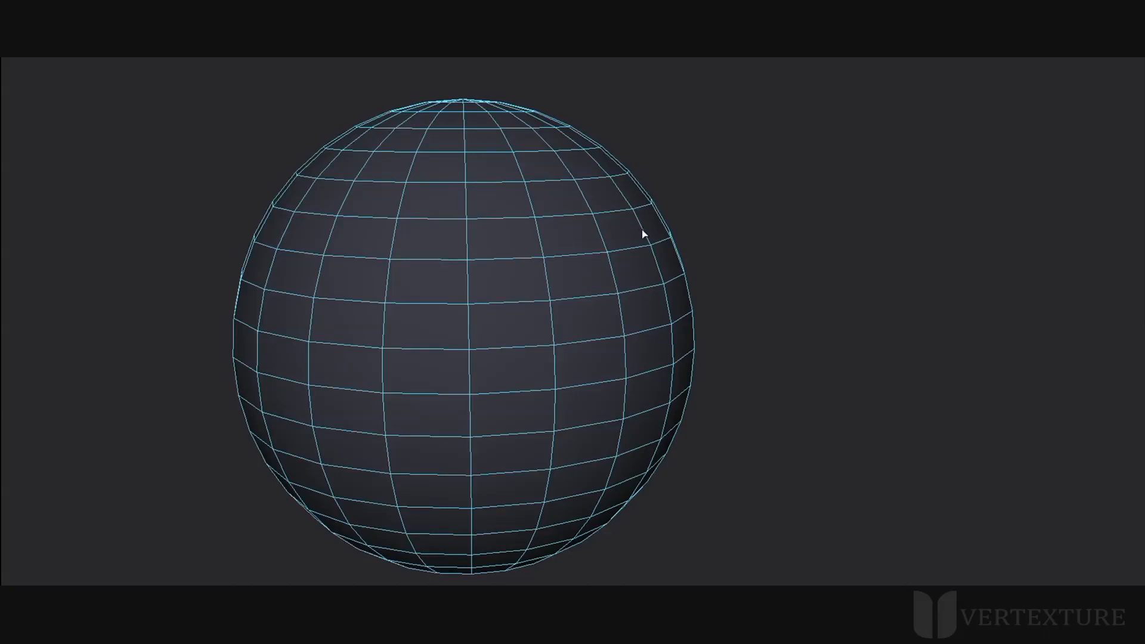
click(639, 233)
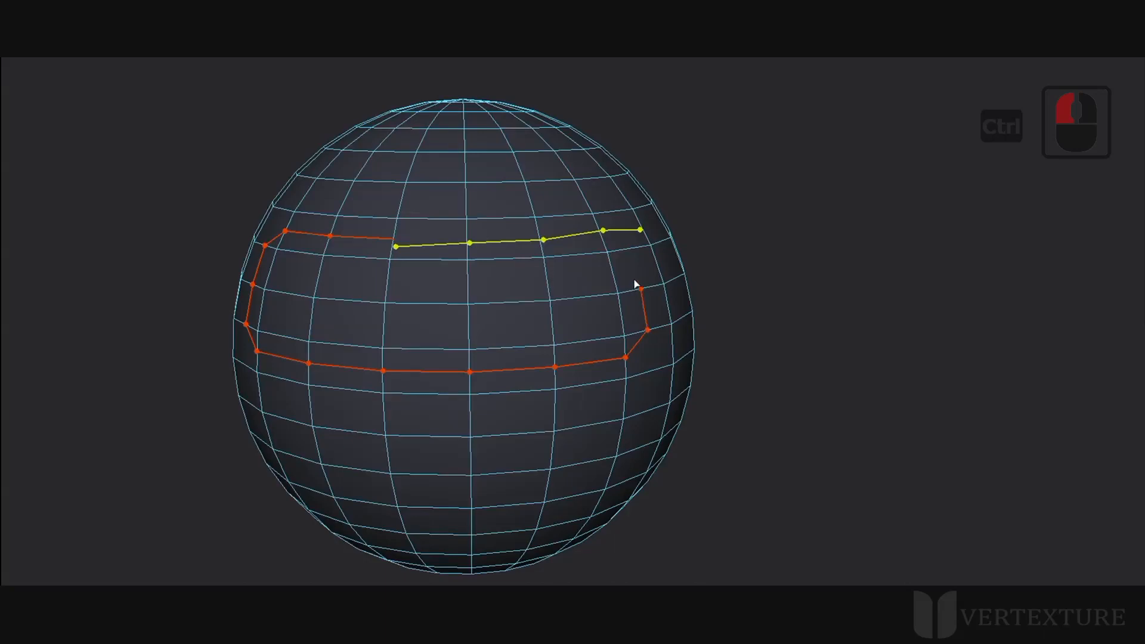
Commit the split path around the upper sphere and collapse a nearby edge into a pole
click(539, 289)
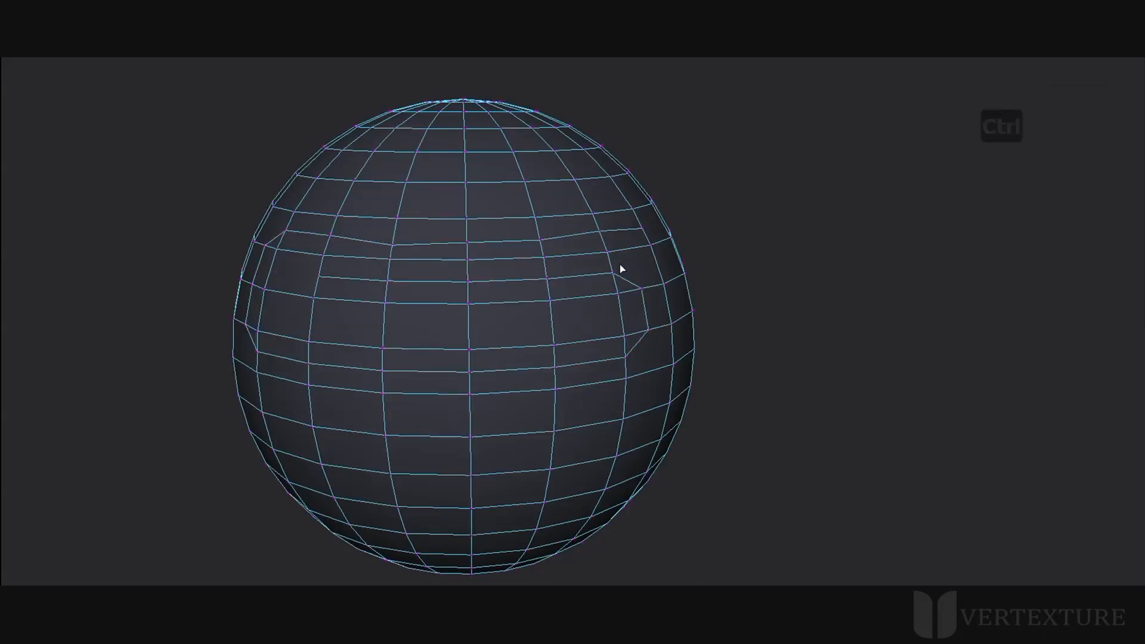
click(467, 275)
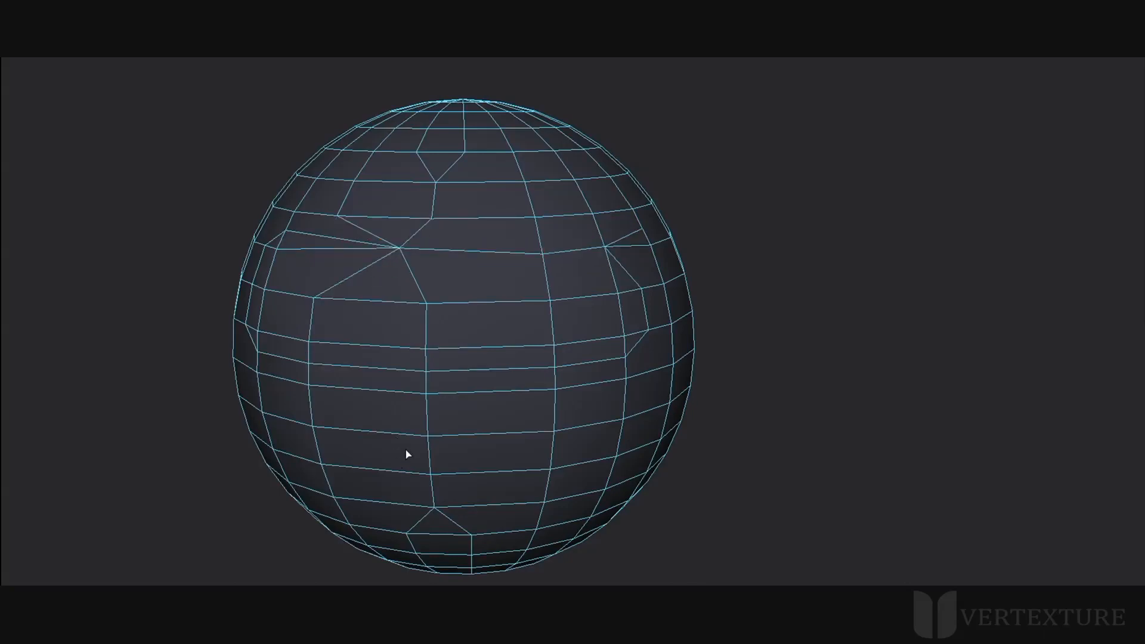
Delete the closely spaced horizontal edge rows beneath the five-edge pole
key(ctrl)
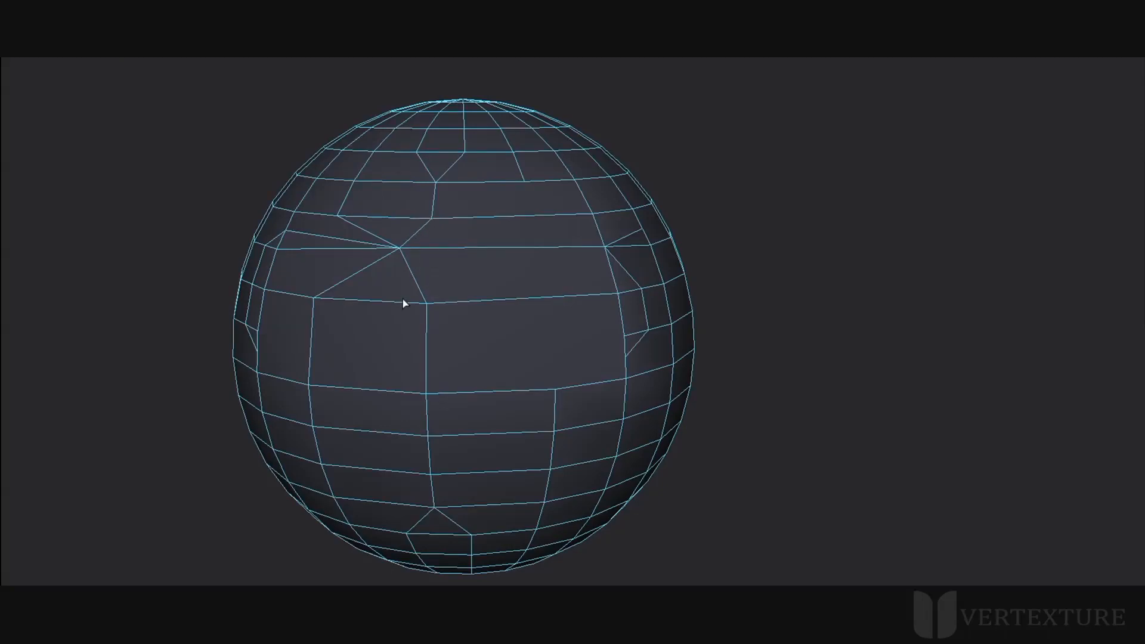
mouse_move(409, 253)
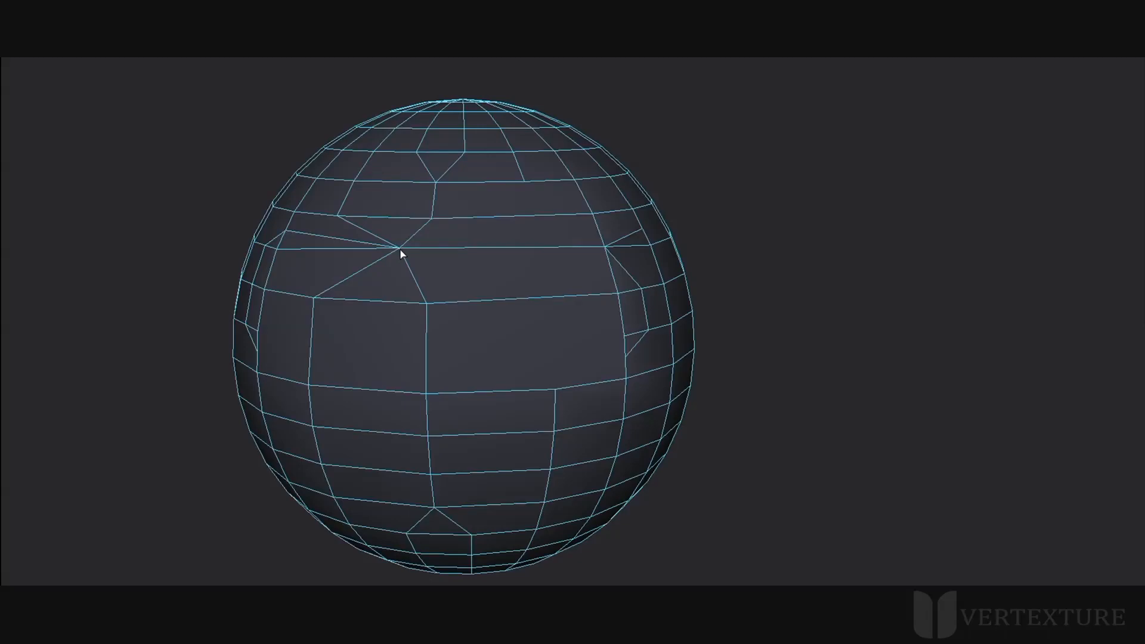
click(427, 303)
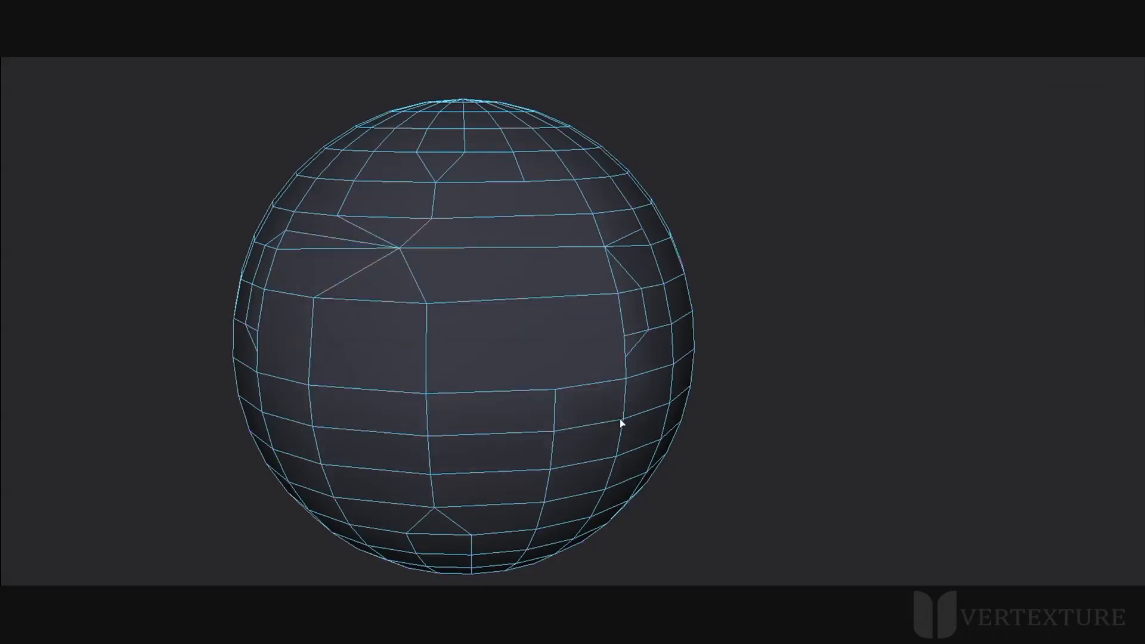
mouse_move(587, 484)
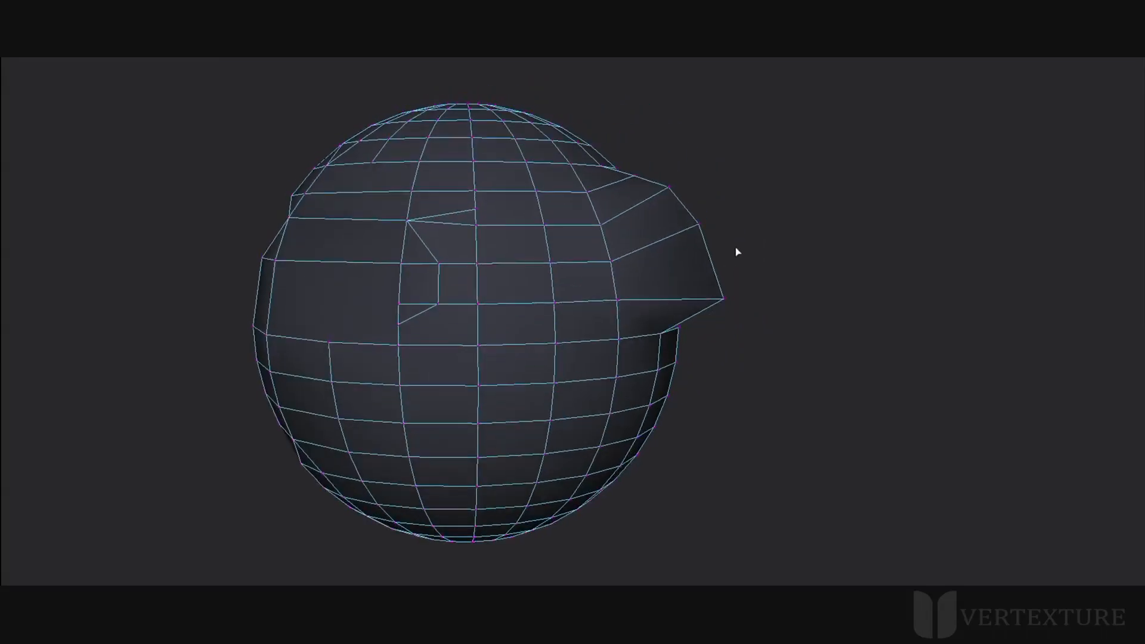
Smooth the blocky upper-right protrusion into a rounder bulge
key(shift)
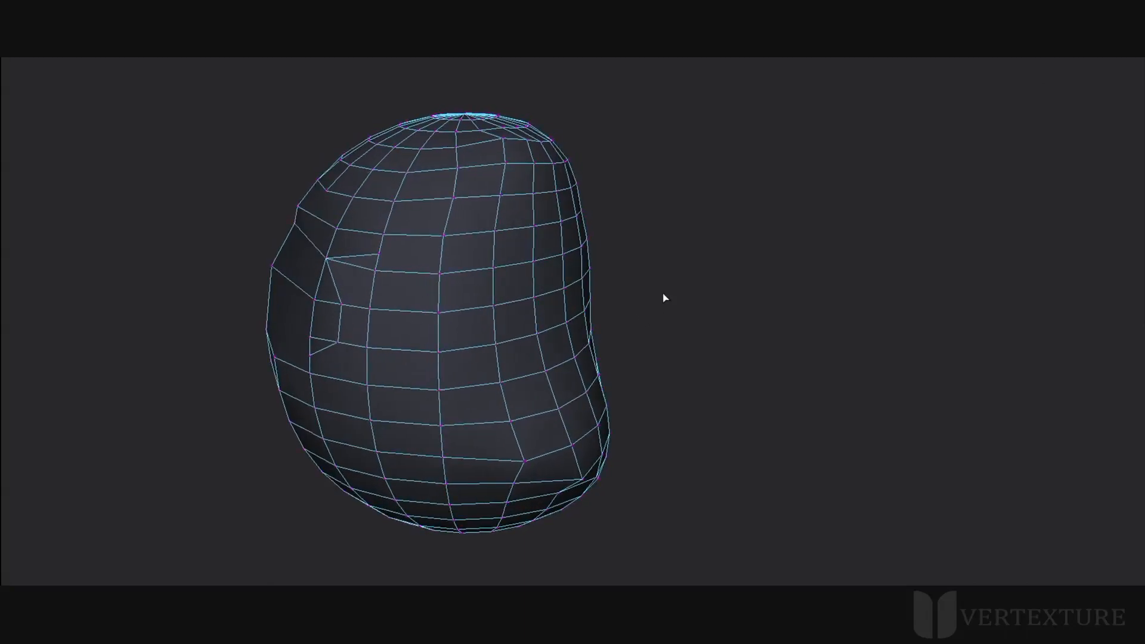
Relax the mesh and bend it into a taller, tapering crescent with a narrower right side
key(shift)
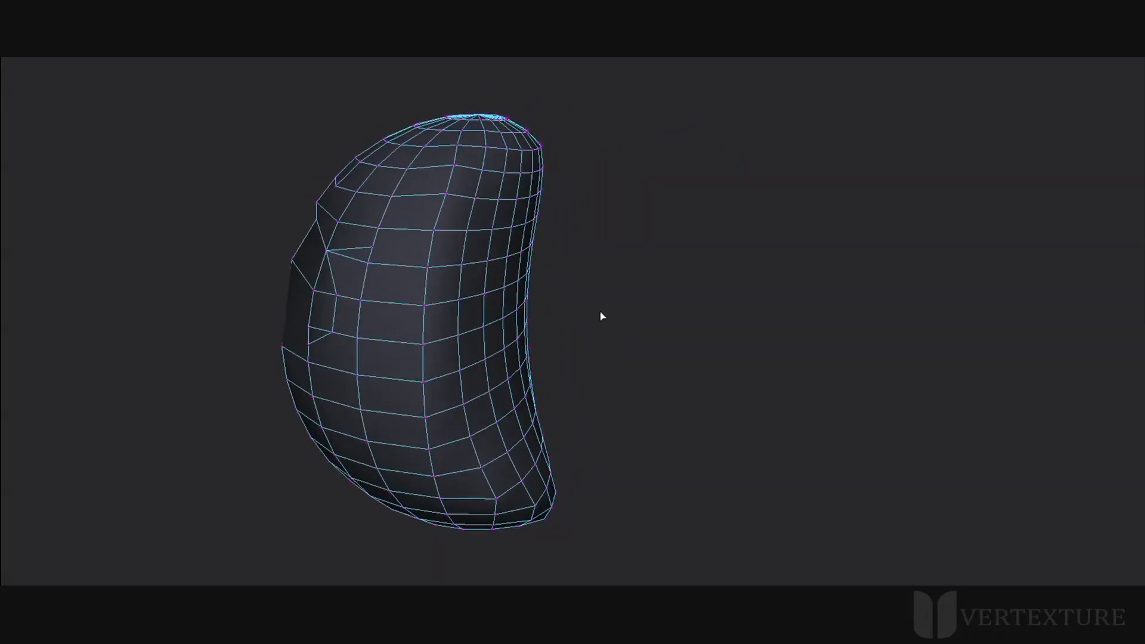
key(ctrl)
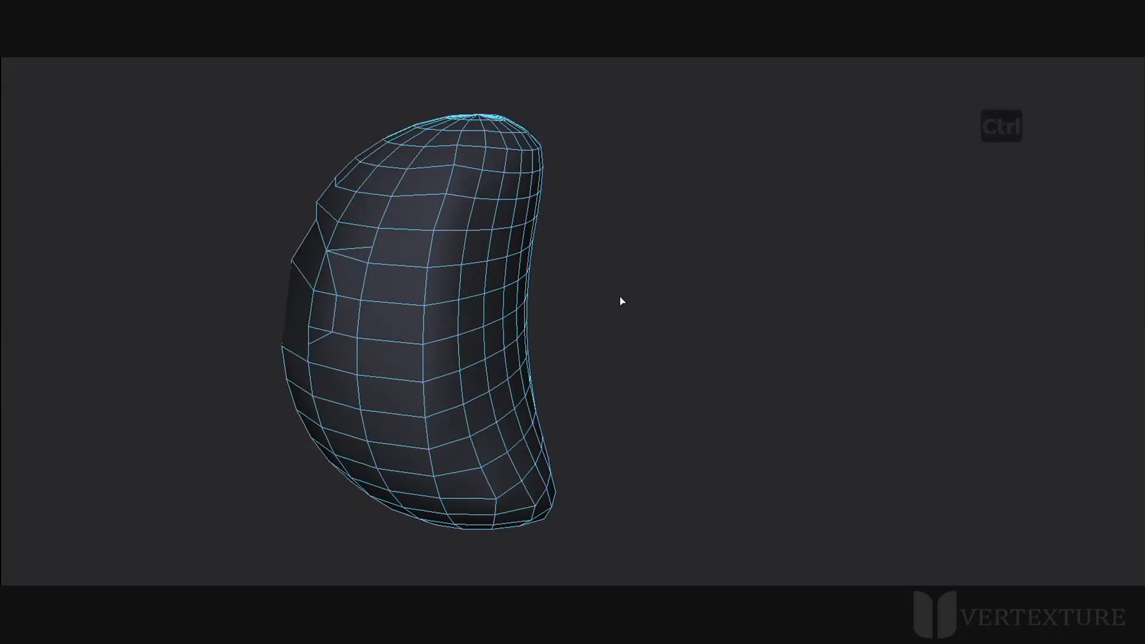
mouse_move(622, 290)
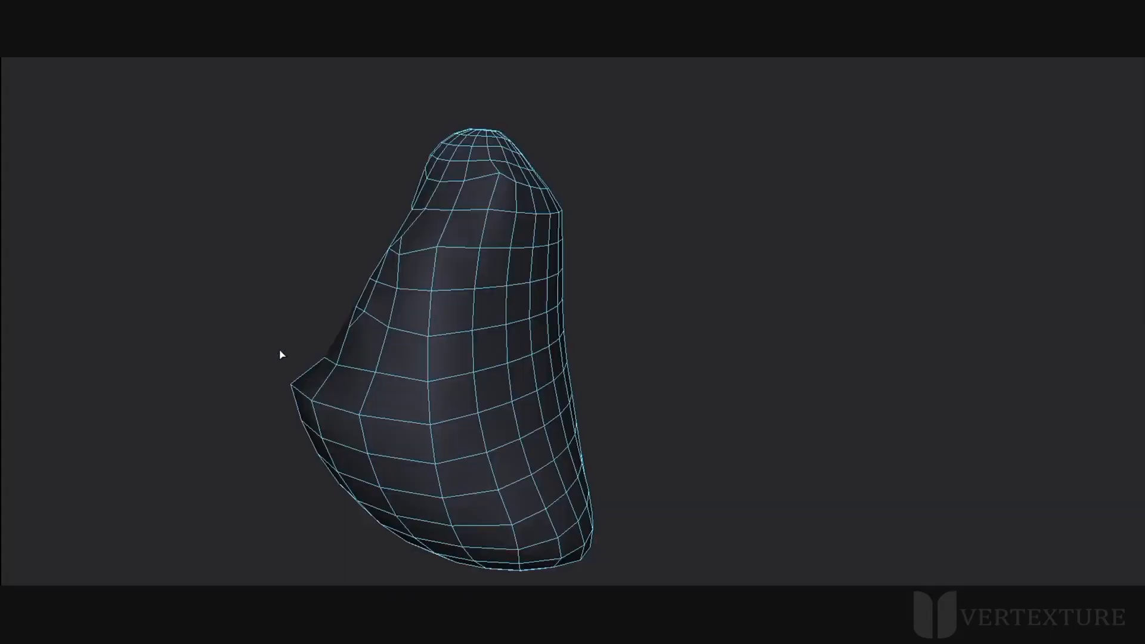
mouse_move(306, 381)
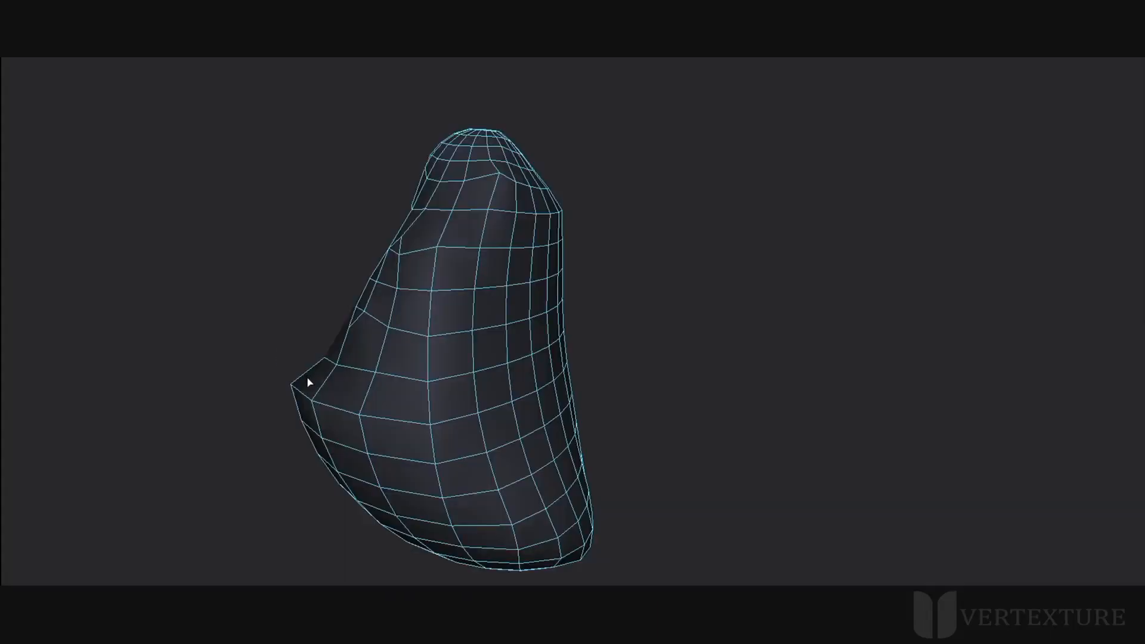
mouse_move(290, 358)
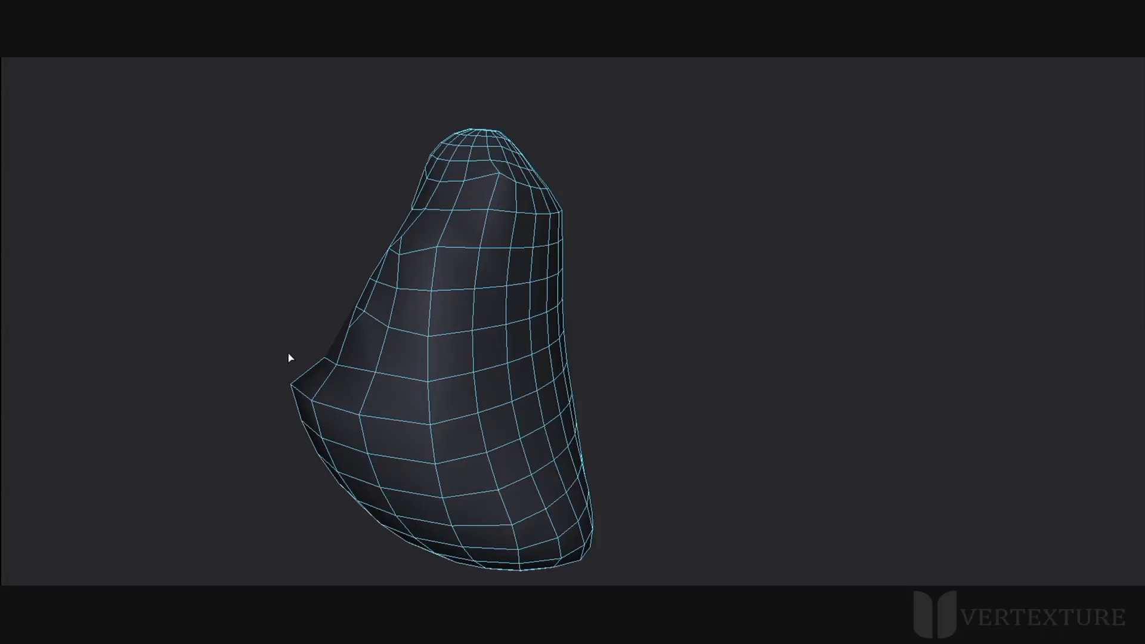
Extrude the left border edge into a ring handle, then close the front hole of the body
key(ctrl+shift)
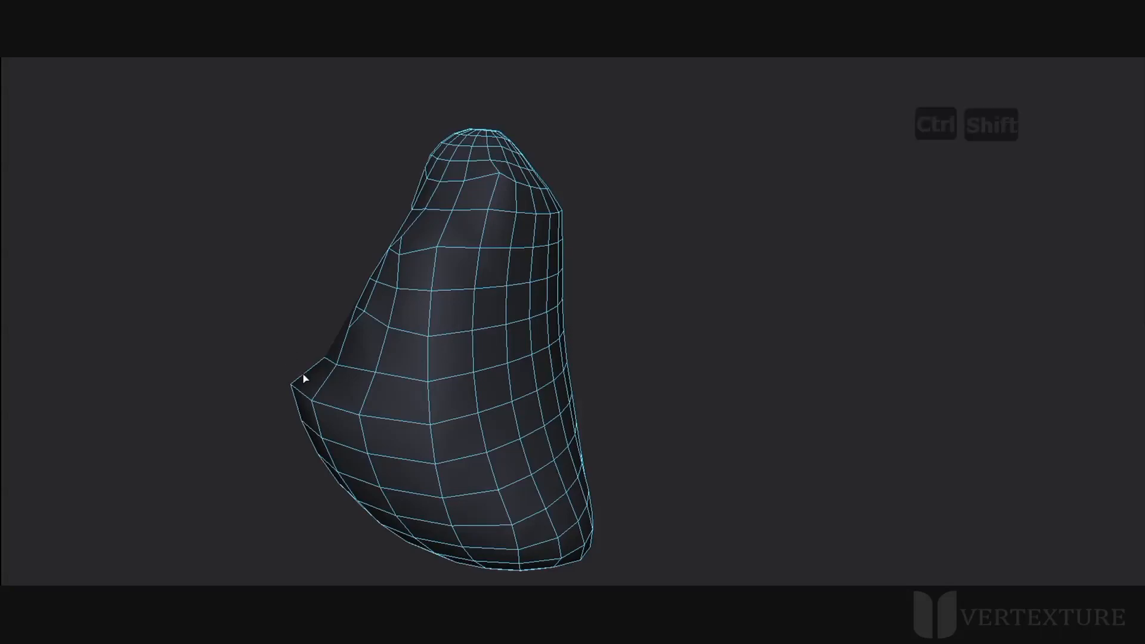
click(305, 364)
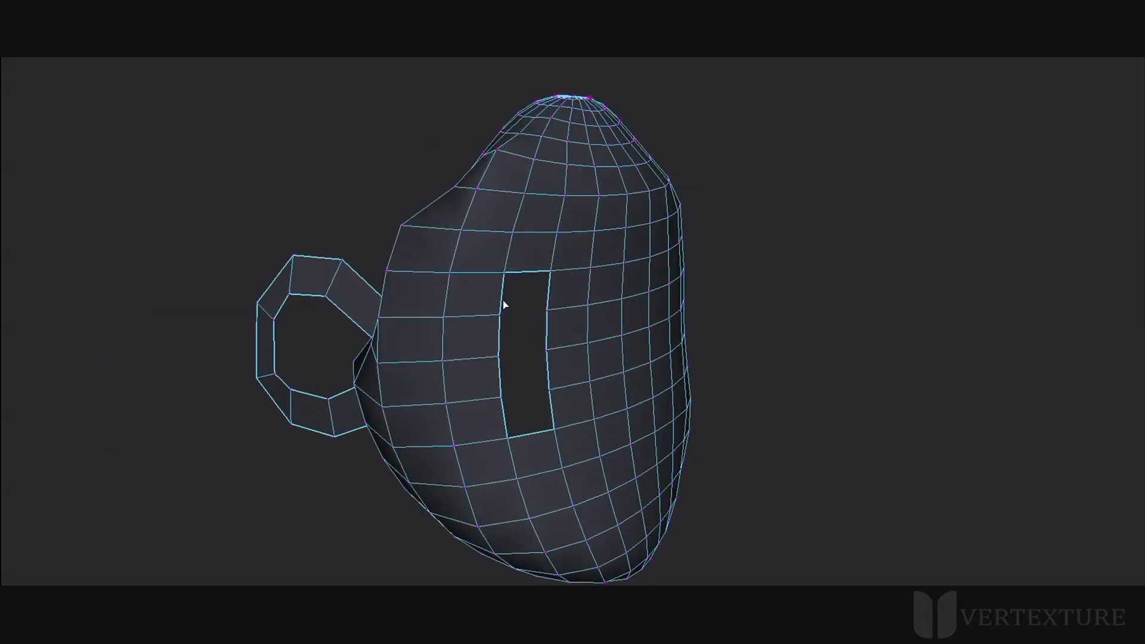
click(512, 285)
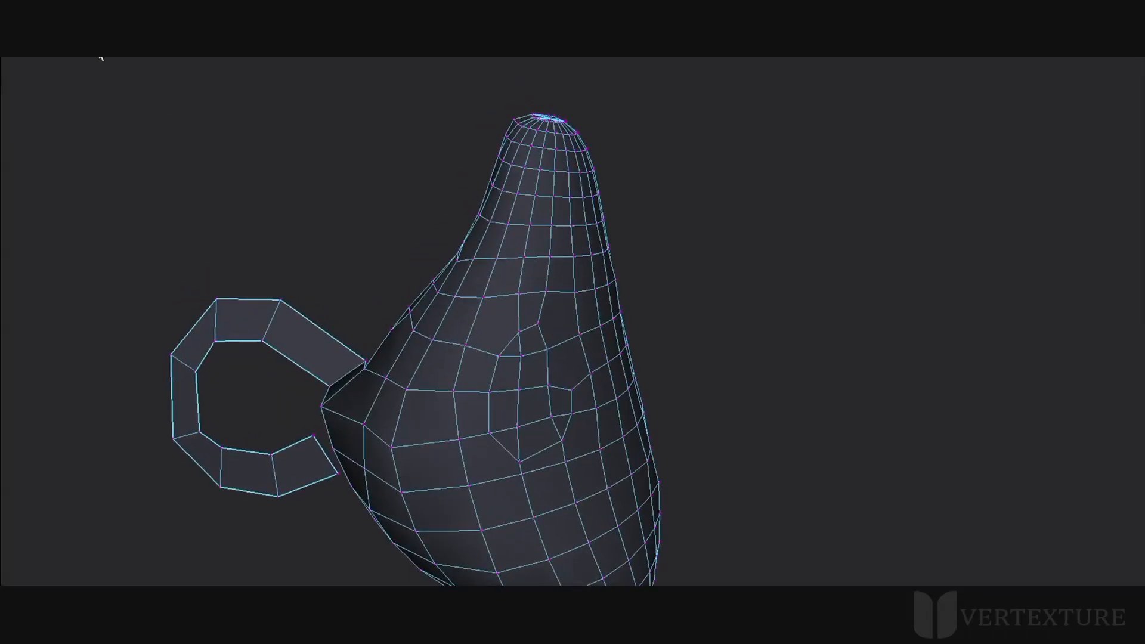
Switch the viewport renderer to Legacy High Quality Viewport
click(103, 60)
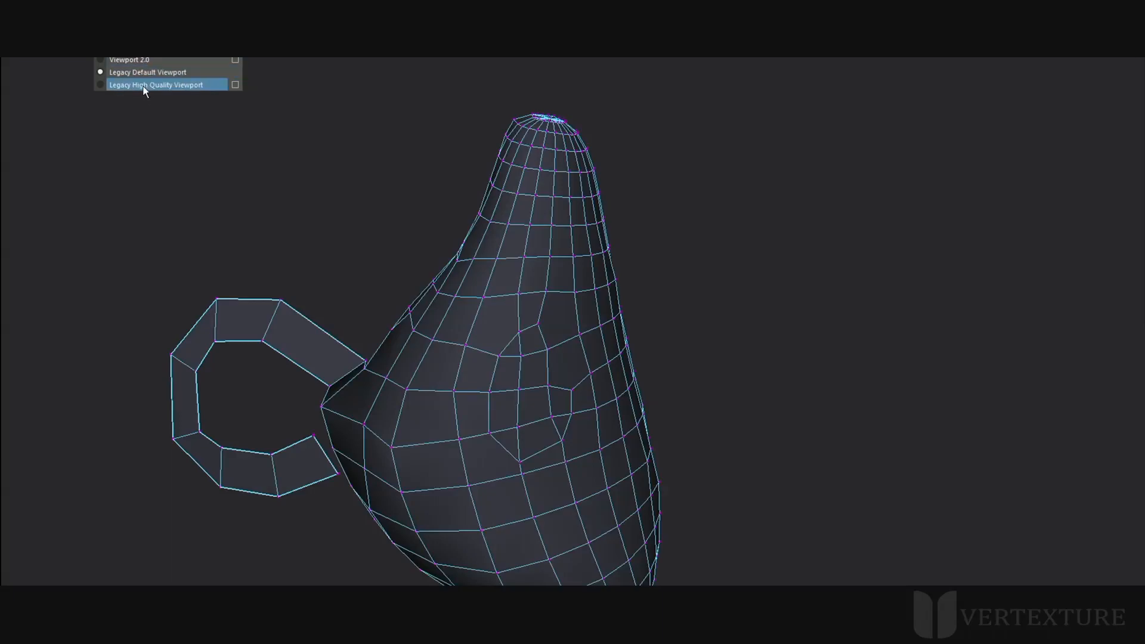
click(154, 83)
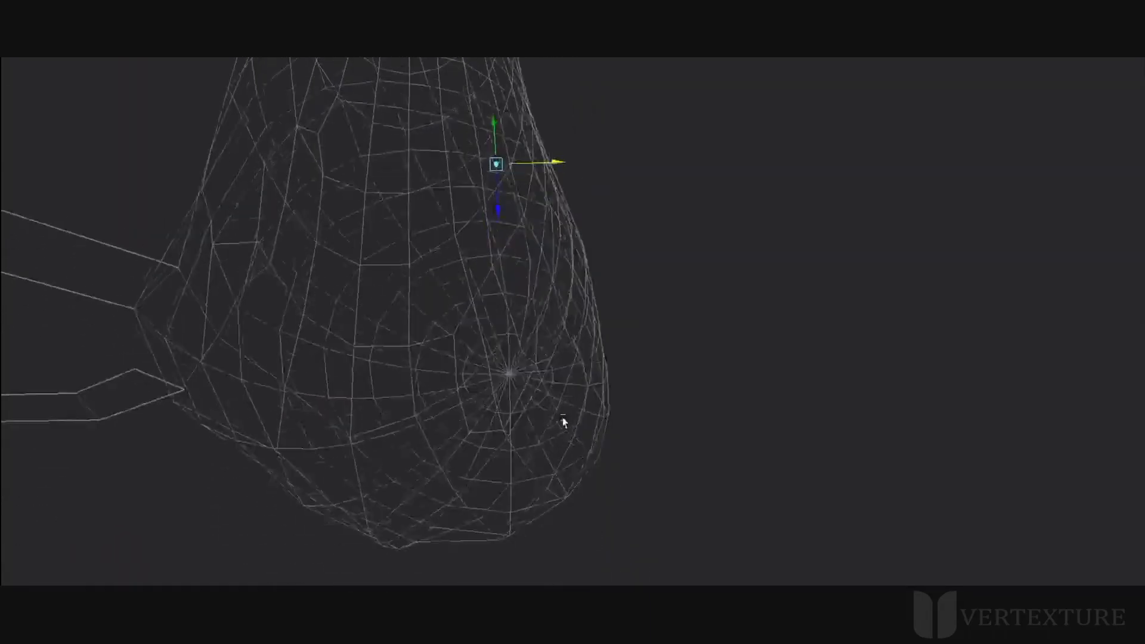